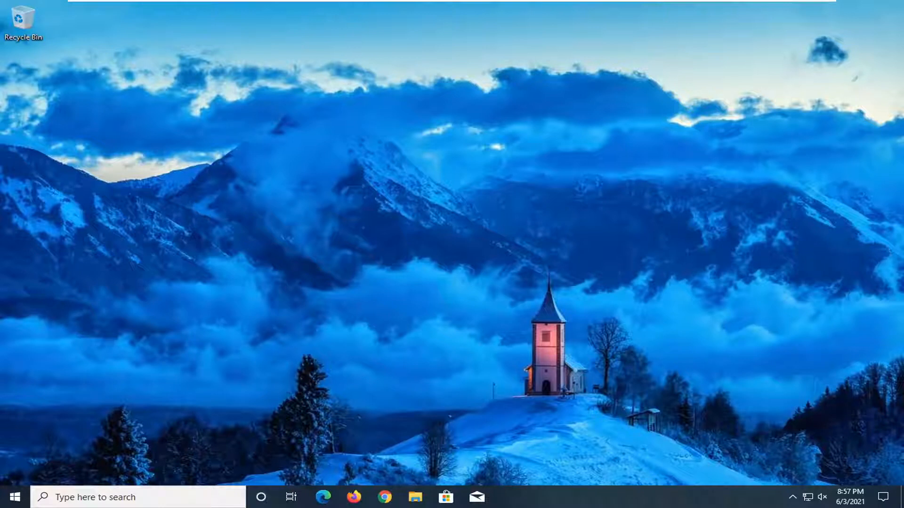
mouse_move(329, 223)
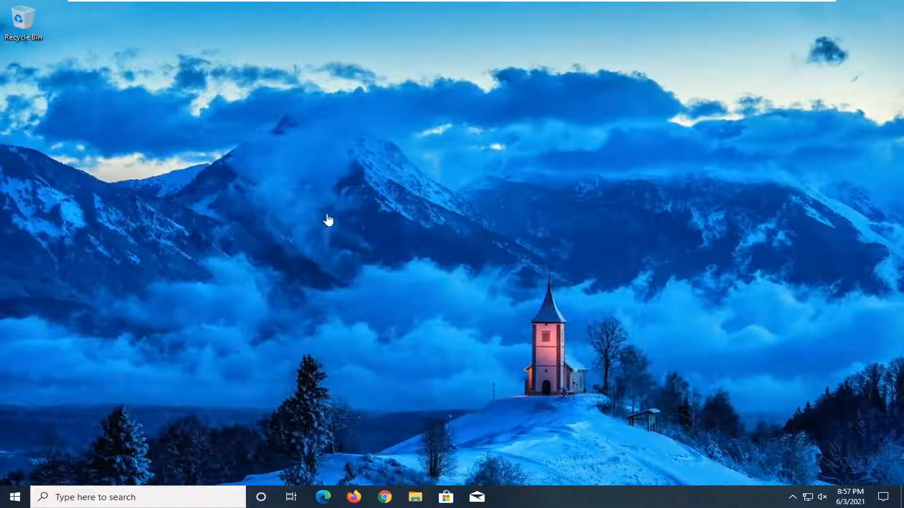
mouse_move(334, 187)
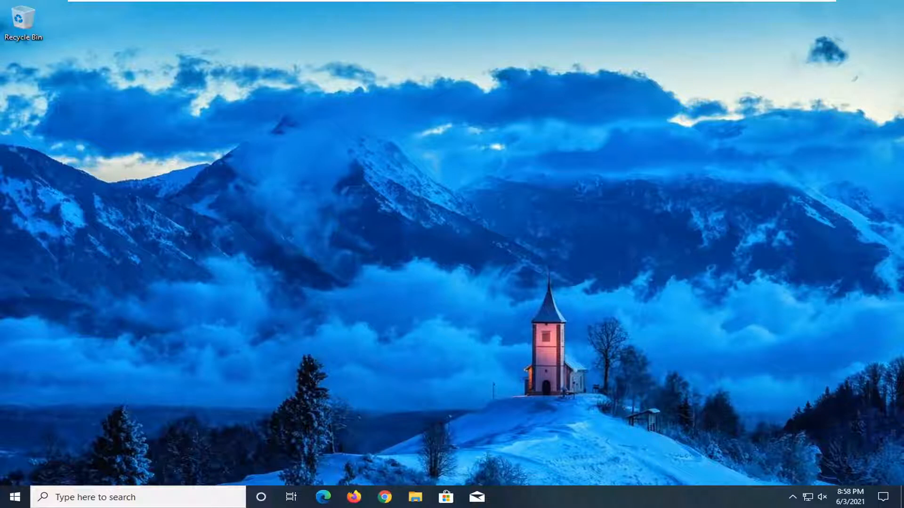
mouse_move(230, 233)
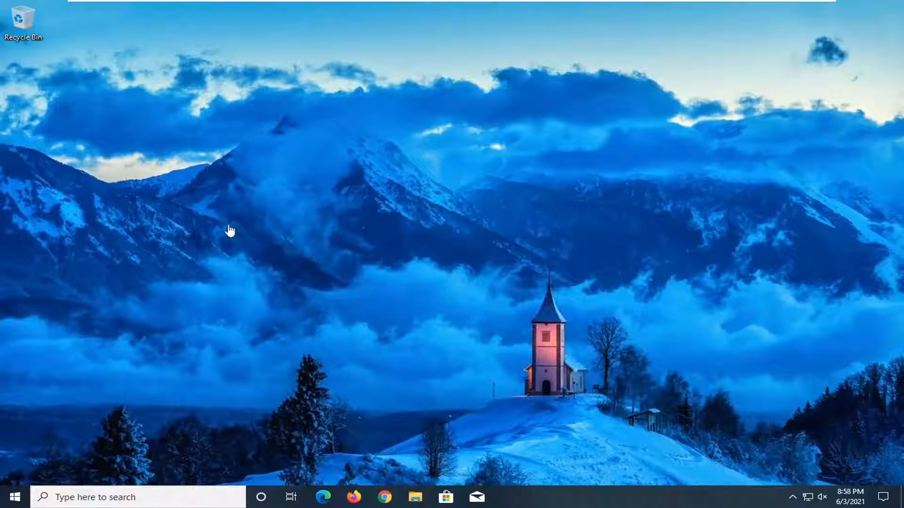
mouse_move(414, 107)
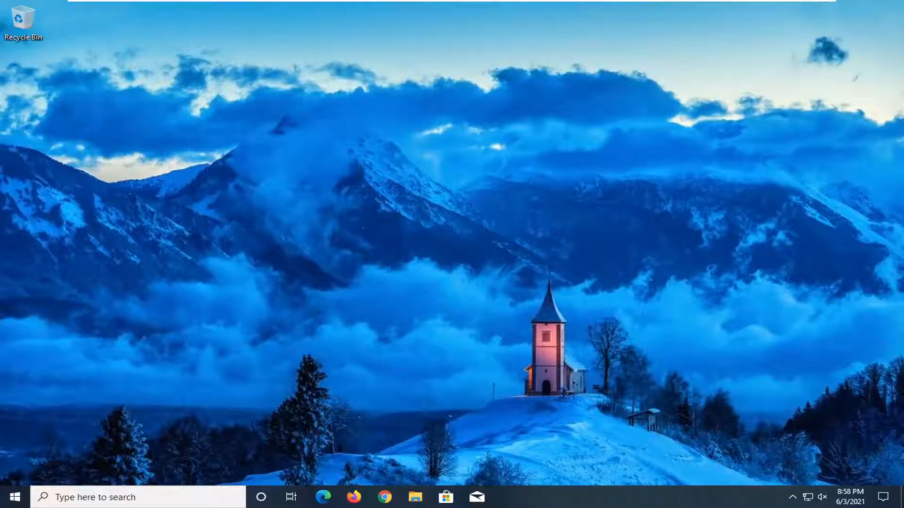
- Search 'troub' from the Start menu to reach Troubleshoot settings
click(16, 497)
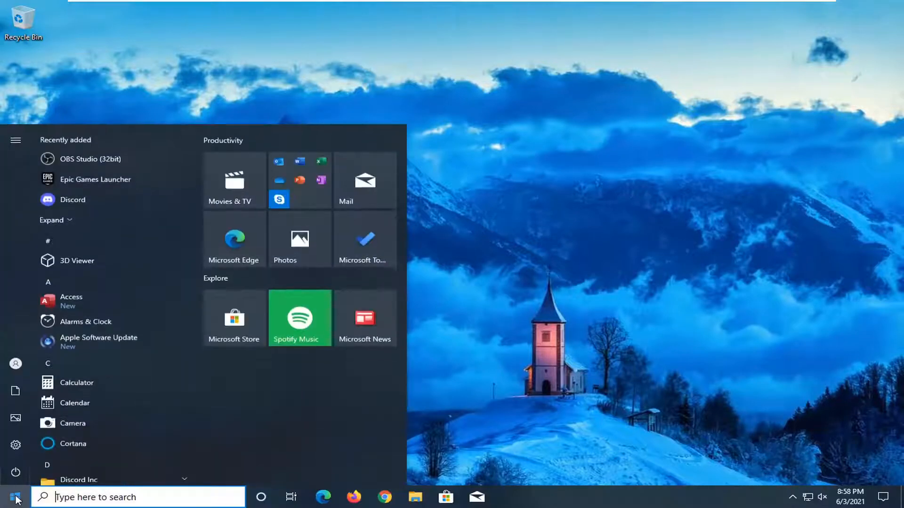
text(troub)
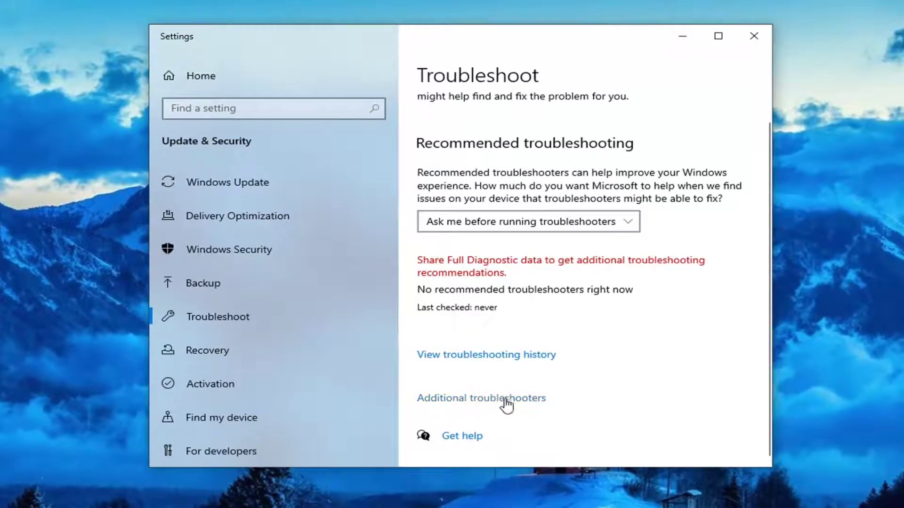
- Run the Keyboard troubleshooter from the Additional troubleshooters list
click(481, 398)
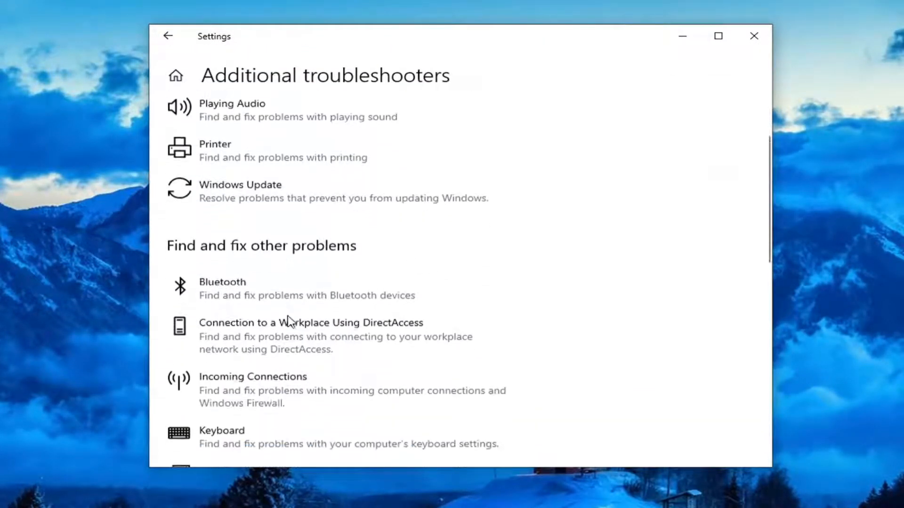
scroll(down, 3)
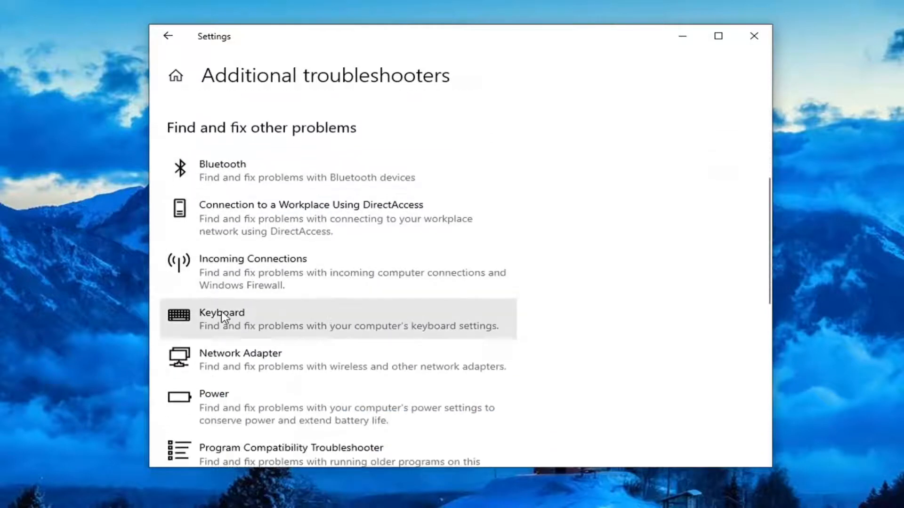
click(222, 319)
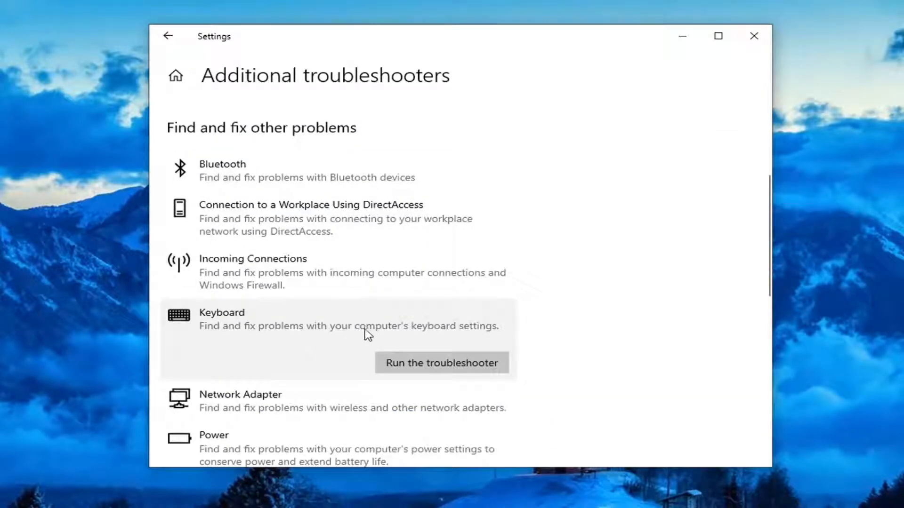
mouse_move(443, 382)
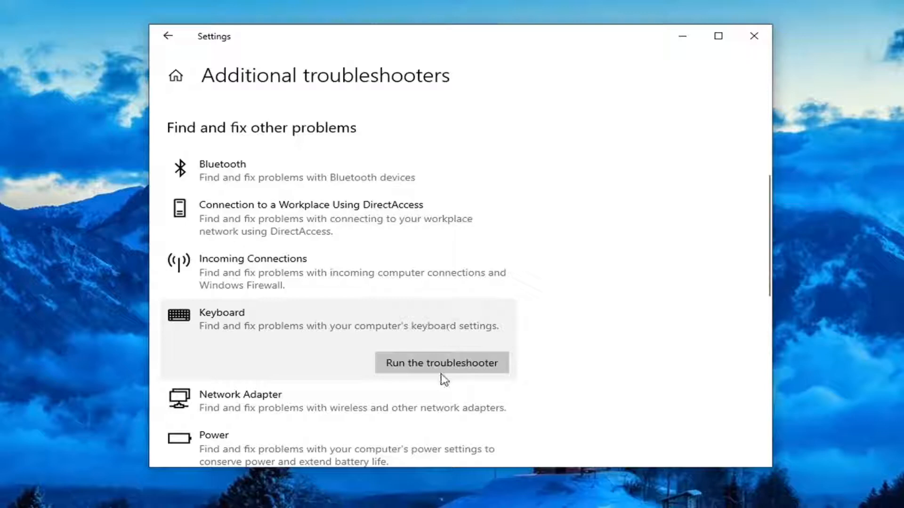
click(441, 363)
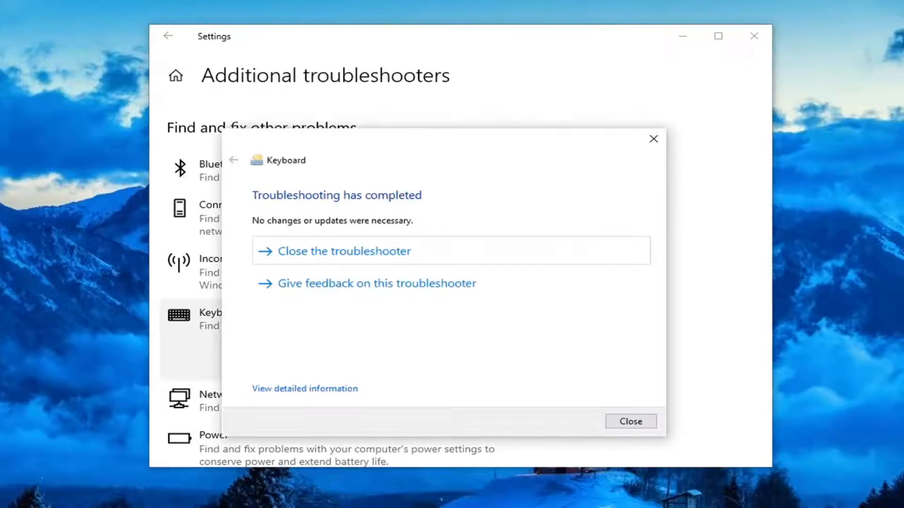
mouse_move(370, 171)
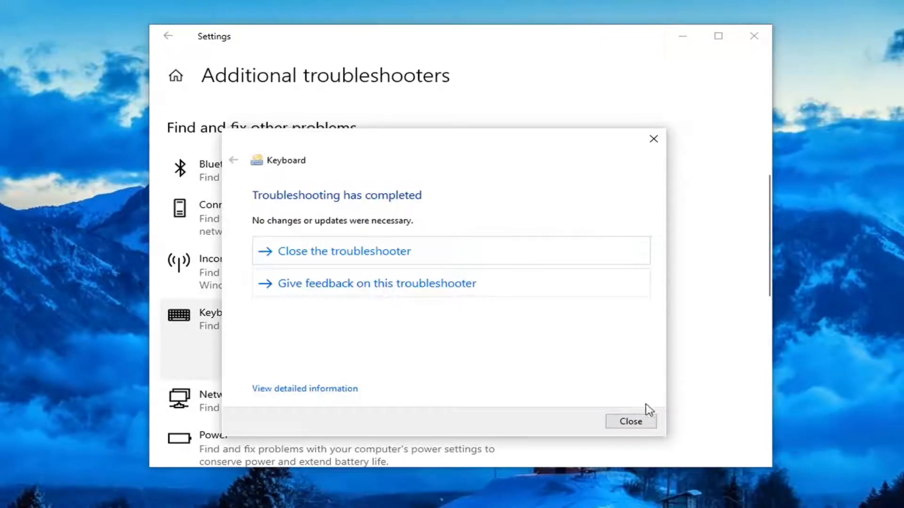
- Close the finished troubleshooter and return to the Settings home page
click(631, 421)
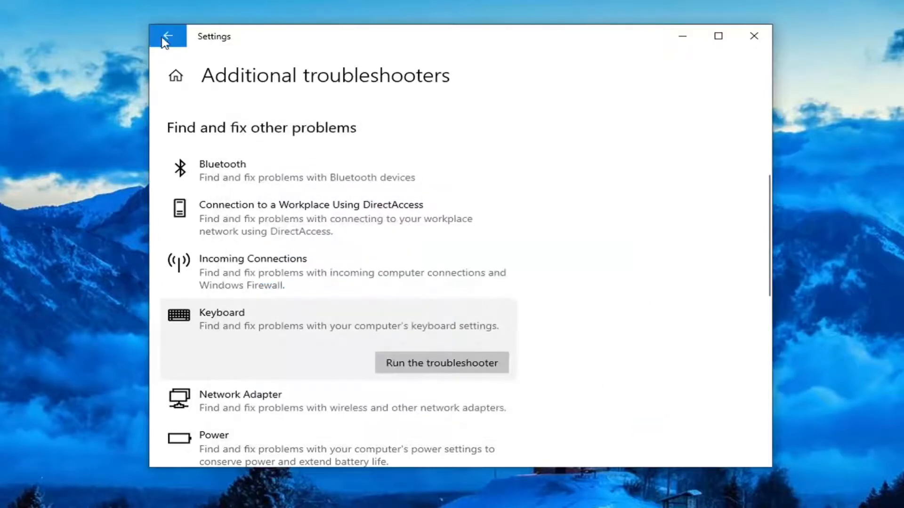
click(169, 36)
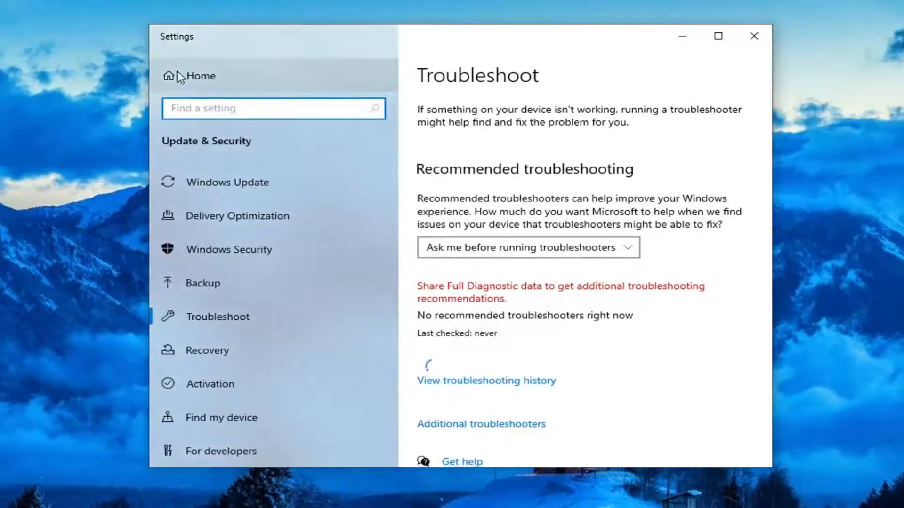
click(194, 75)
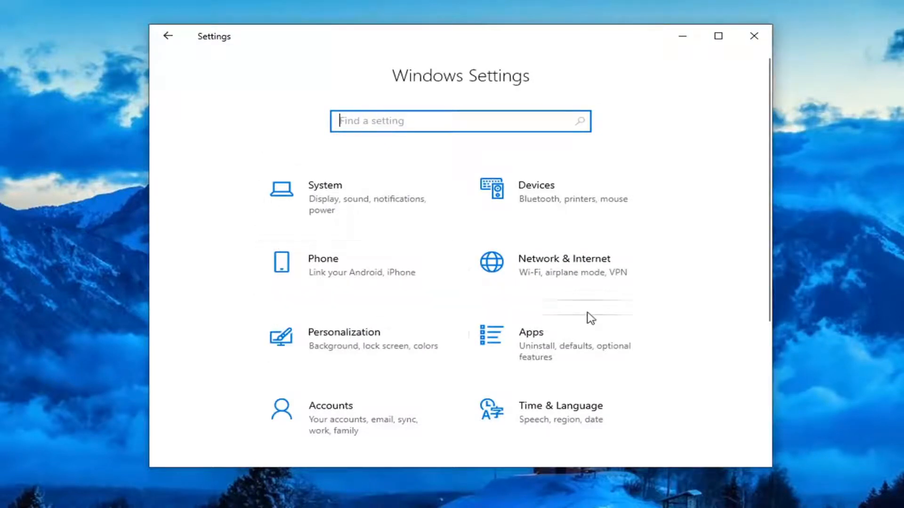
- Open Ease of Access and scroll the Display page to the Interaction section
scroll(down, 3)
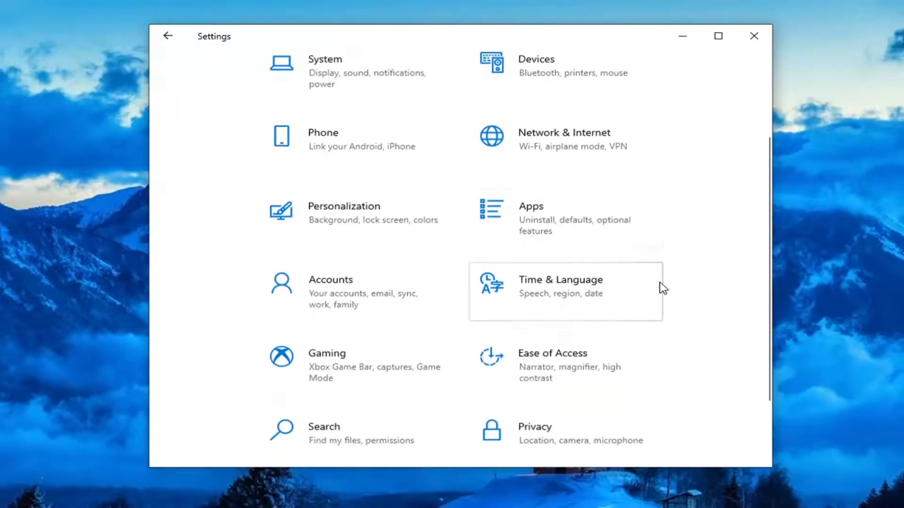
scroll(down, 3)
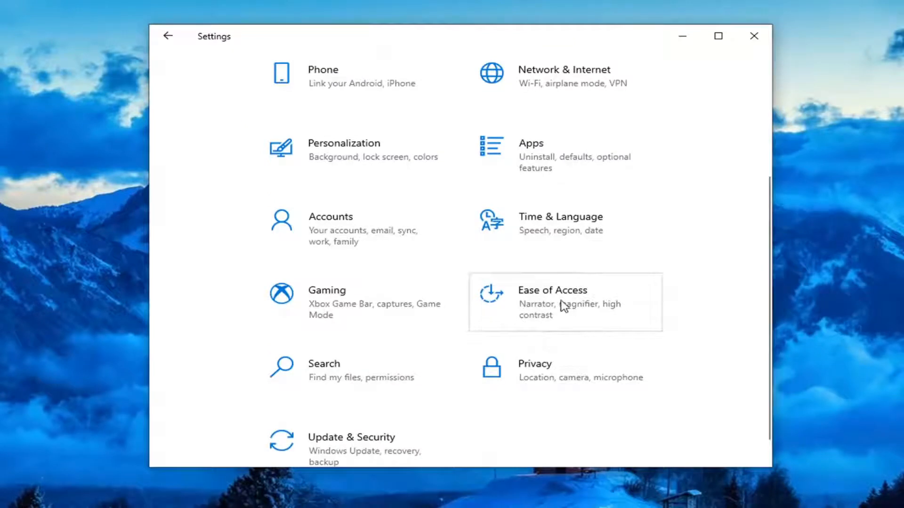
click(553, 290)
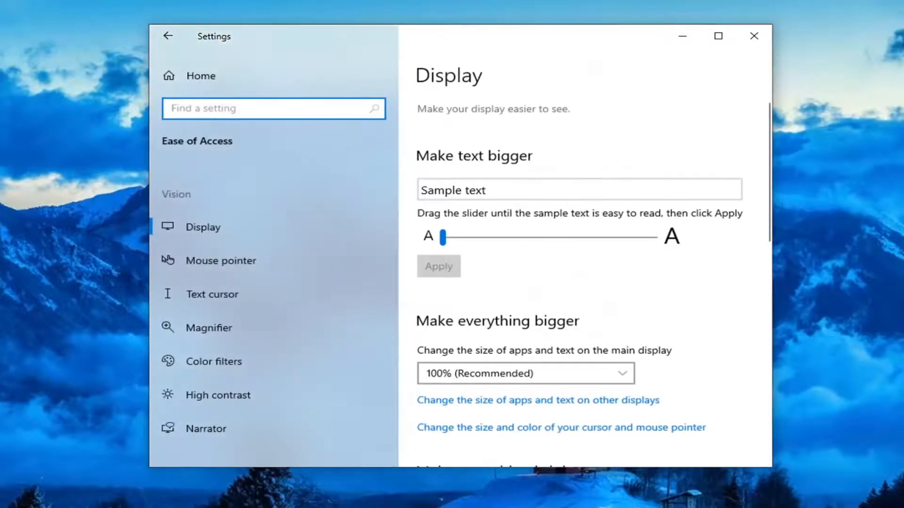
mouse_move(195, 345)
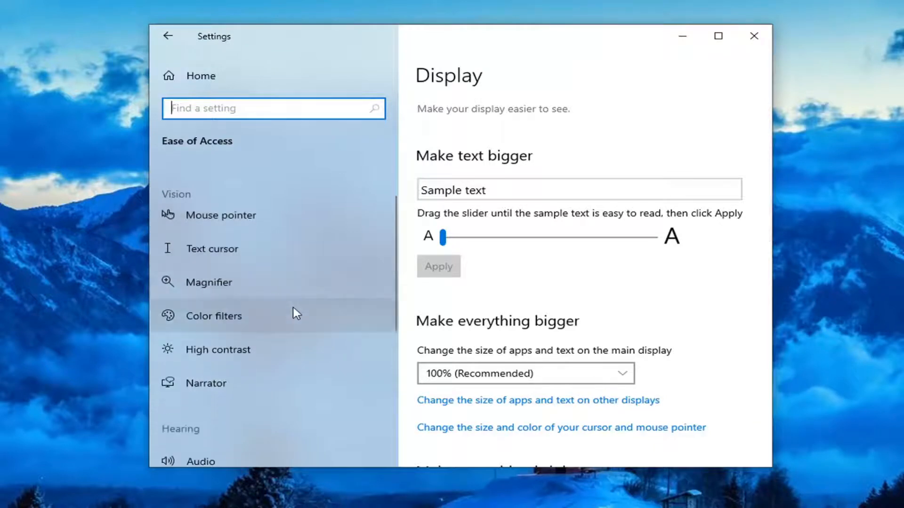
scroll(down, 3)
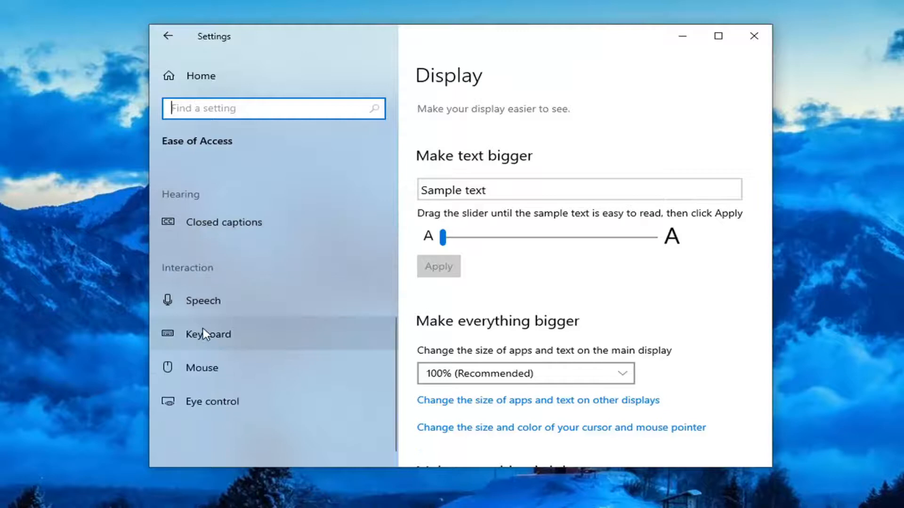
- Open the Keyboard accessibility page and scroll through its options
click(208, 334)
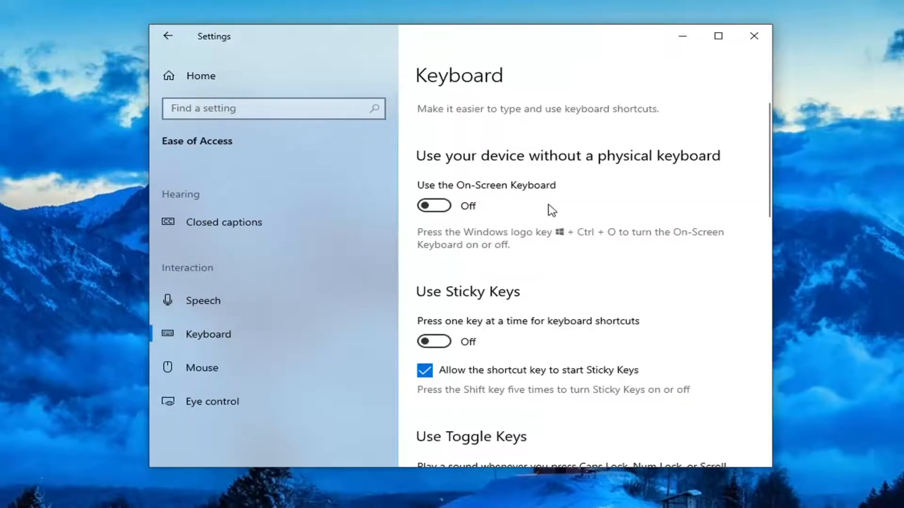
scroll(down, 3)
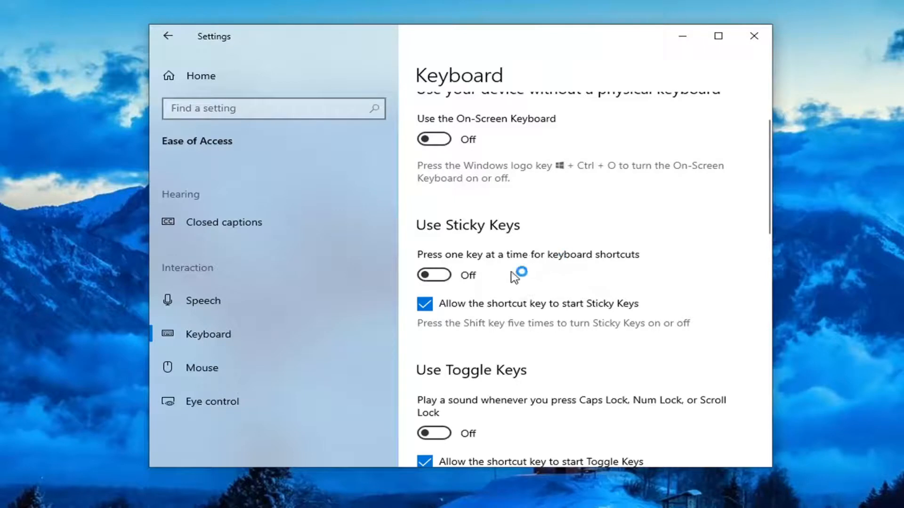
scroll(down, 3)
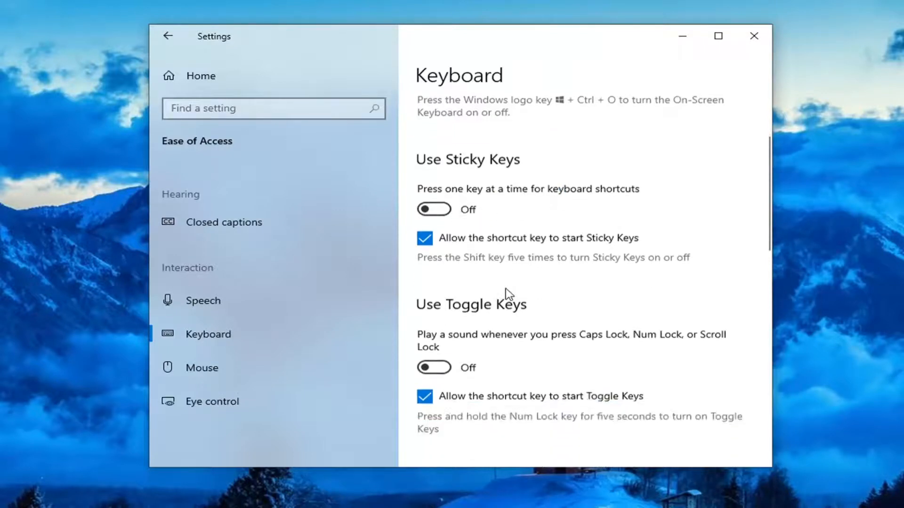
scroll(down, 3)
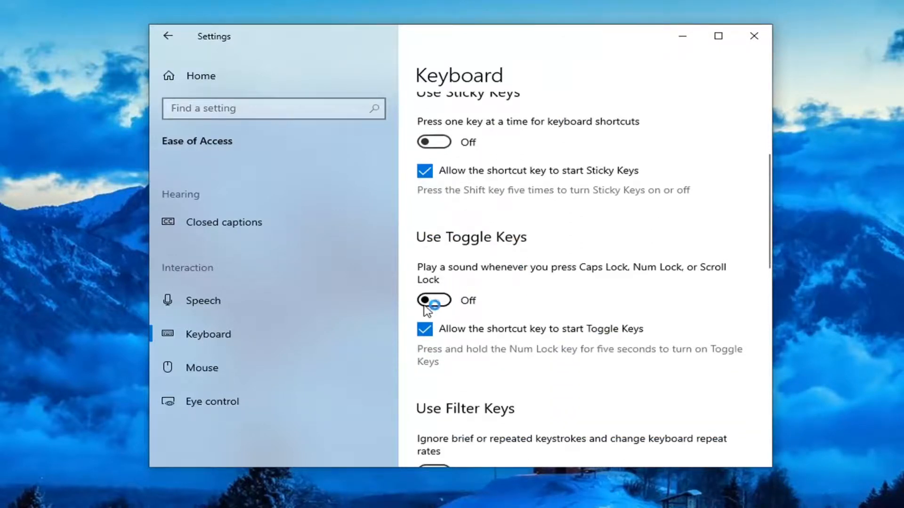
- Confirm Sticky, Toggle and Filter Keys are off and close Settings
scroll(down, 3)
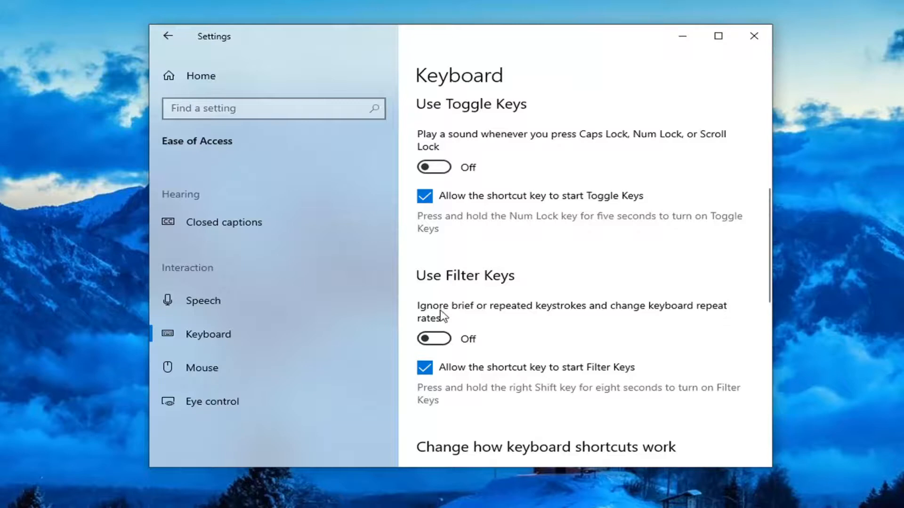
scroll(down, 3)
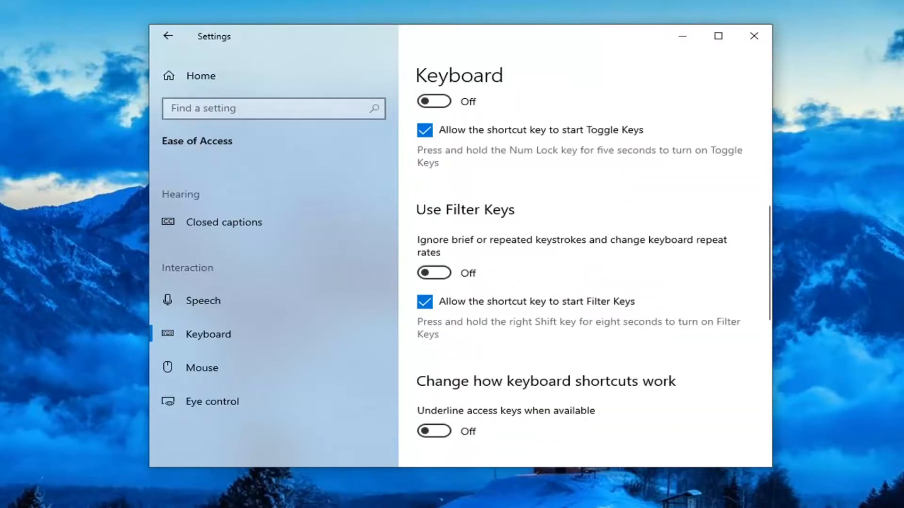
click(755, 37)
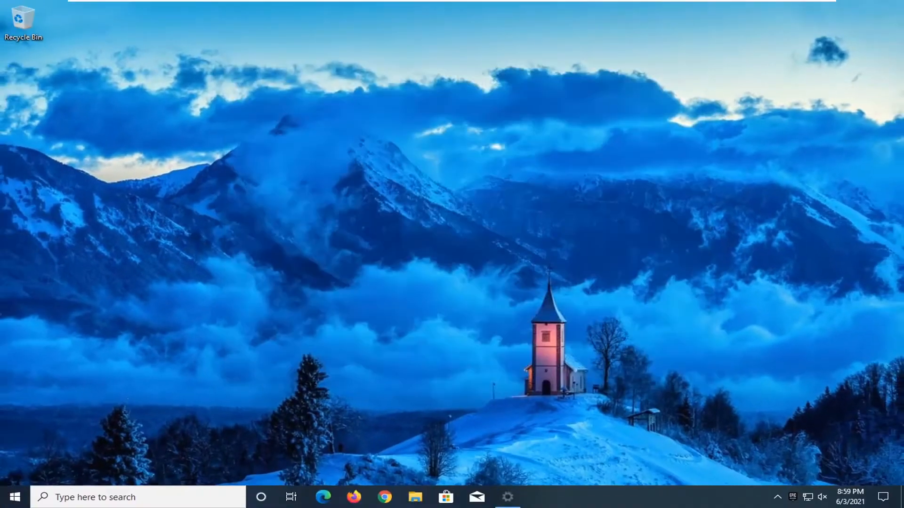